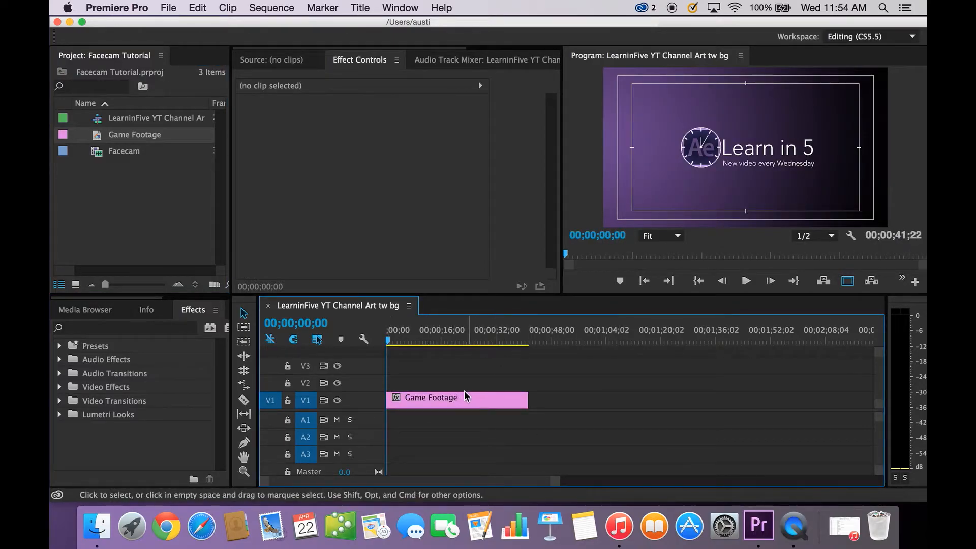
# Select the Game Footage clip on the first video track of the timeline.
pyautogui.click(457, 397)
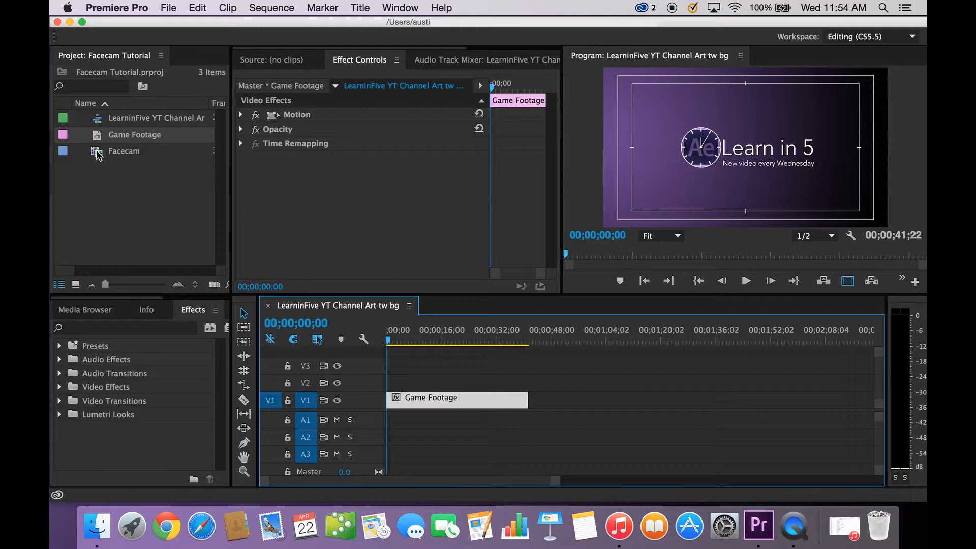
pyautogui.moveTo(124, 150)
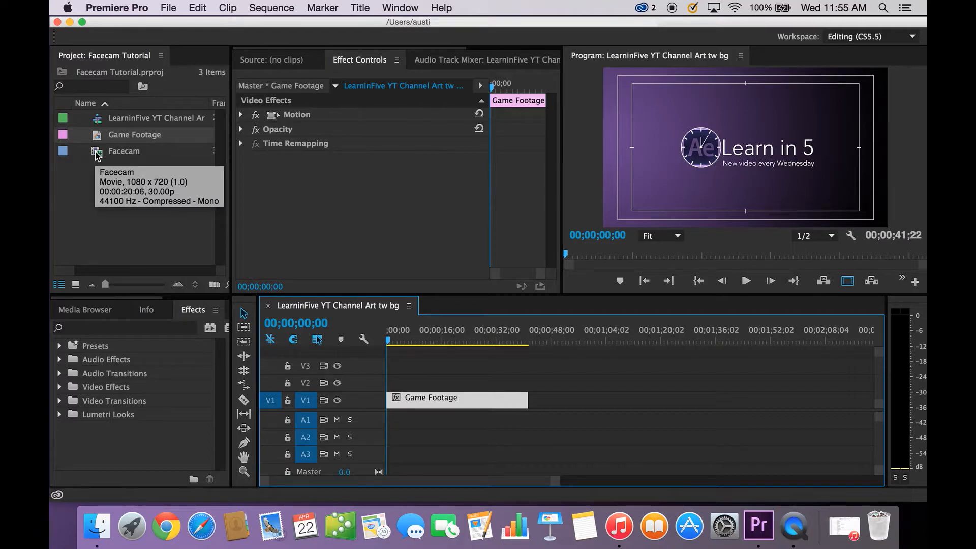
pyautogui.moveTo(61, 86)
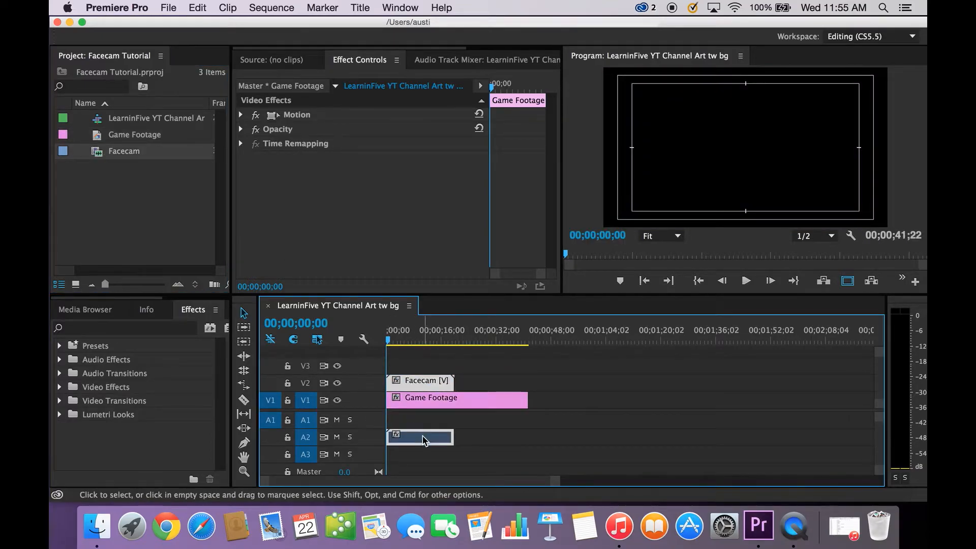
# Drop the Facecam clip on V2 above Game Footage and select it.
pyautogui.click(421, 419)
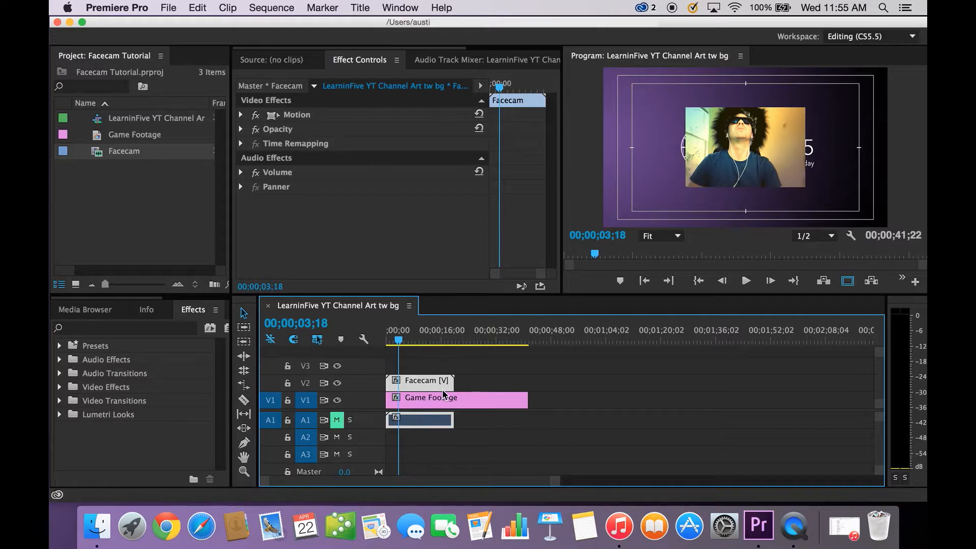
pyautogui.click(241, 115)
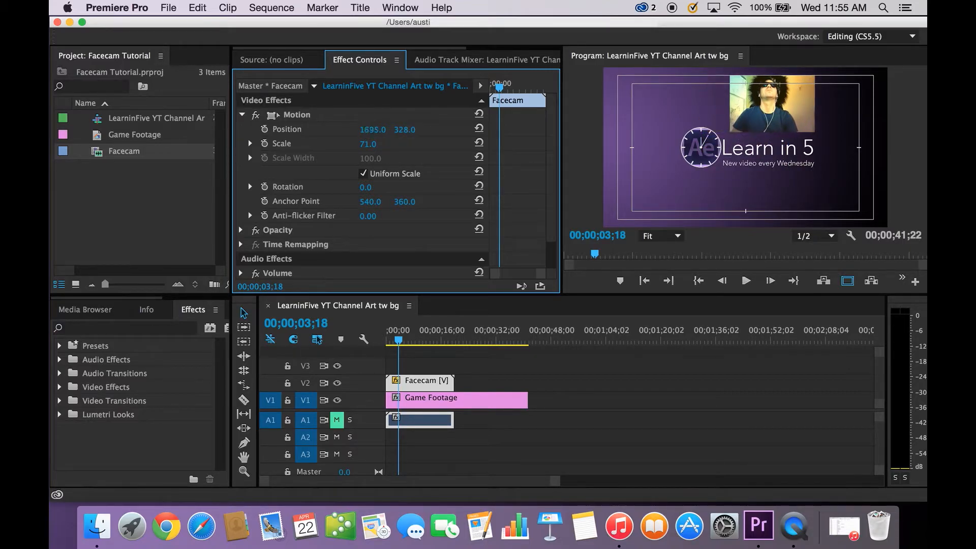
# Scrub the Facecam's Position X to 2050 to tuck it into the top-right corner.
pyautogui.moveTo(372, 129); pyautogui.dragTo(398, 129)
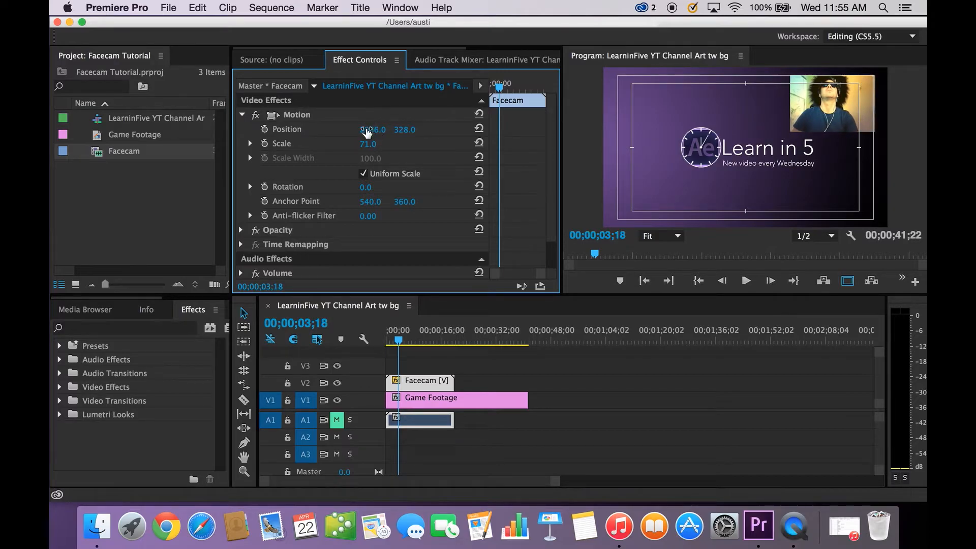
pyautogui.moveTo(372, 128); pyautogui.dragTo(363, 128)
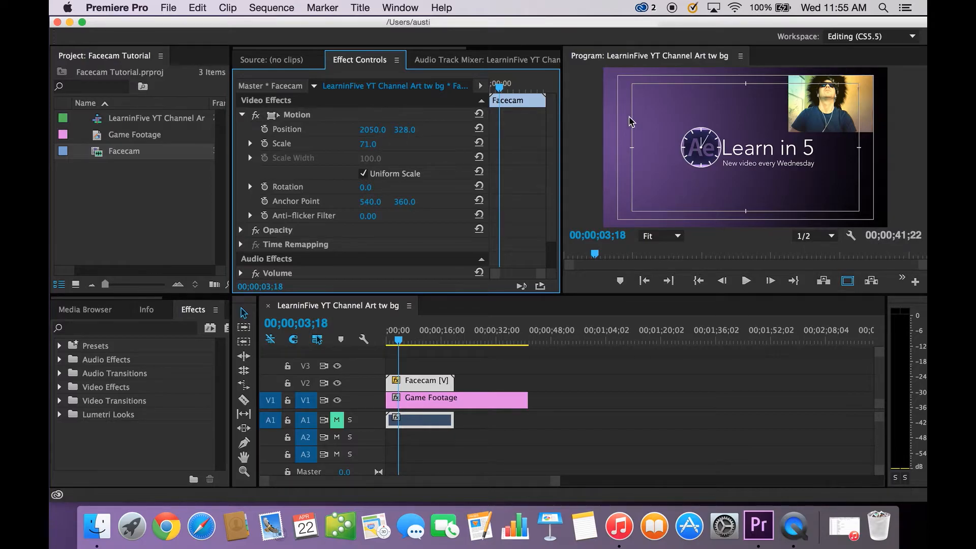
pyautogui.moveTo(624, 92)
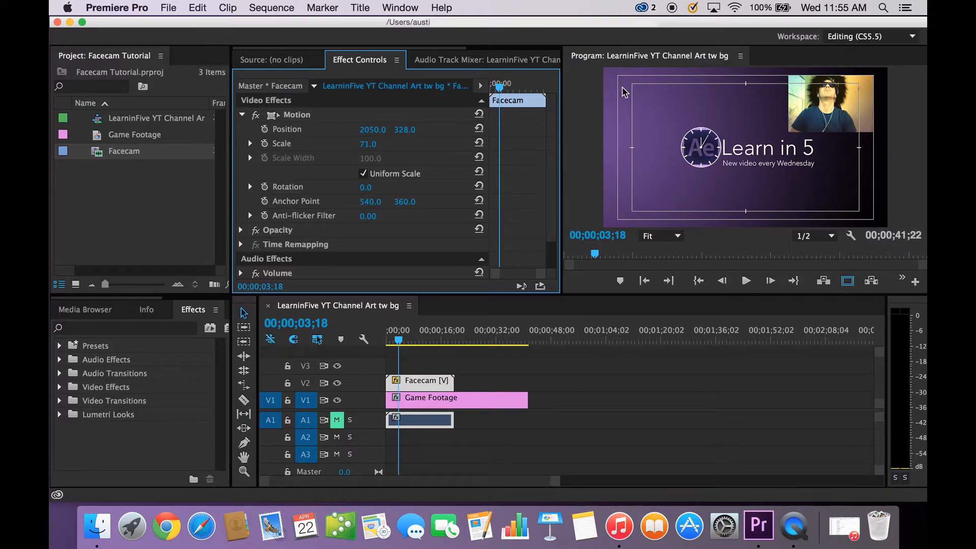
pyautogui.click(848, 281)
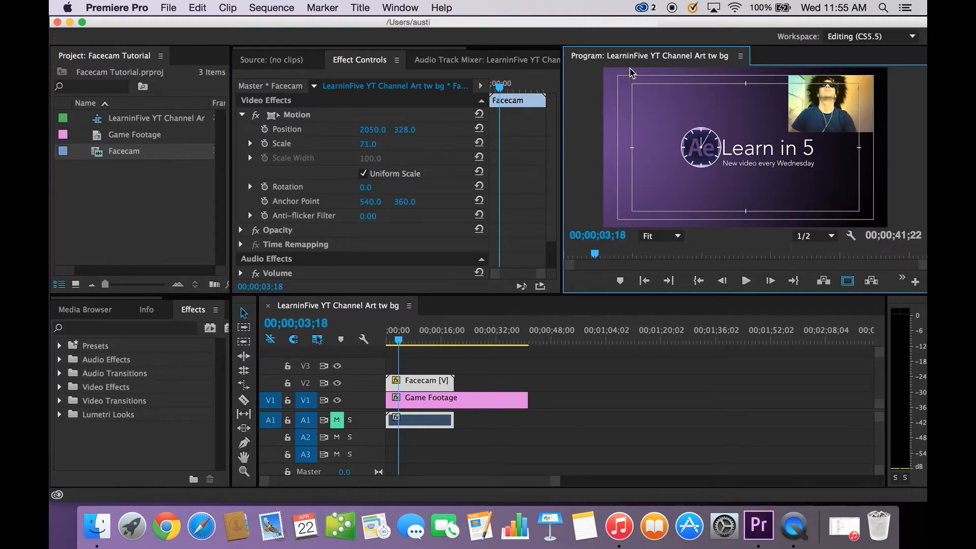
pyautogui.moveTo(811, 123)
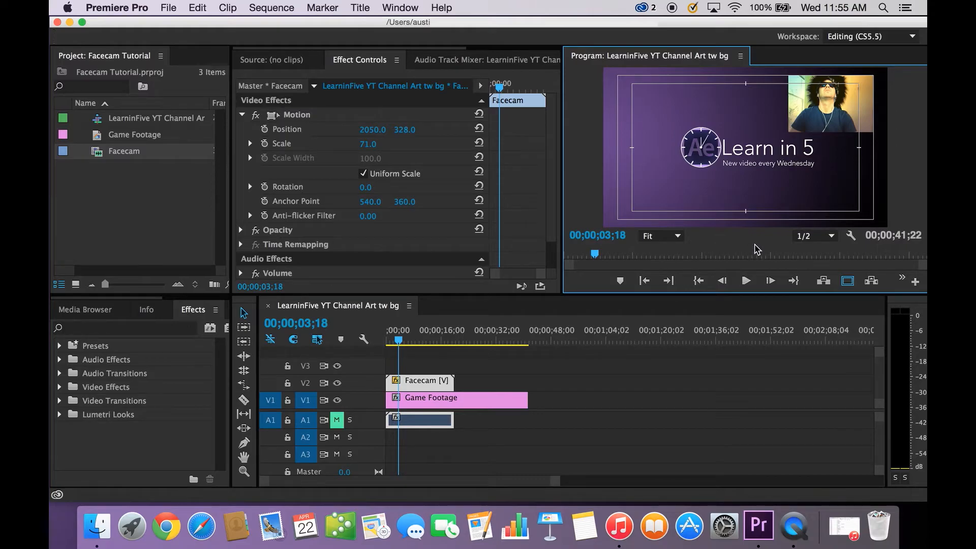
pyautogui.click(426, 341)
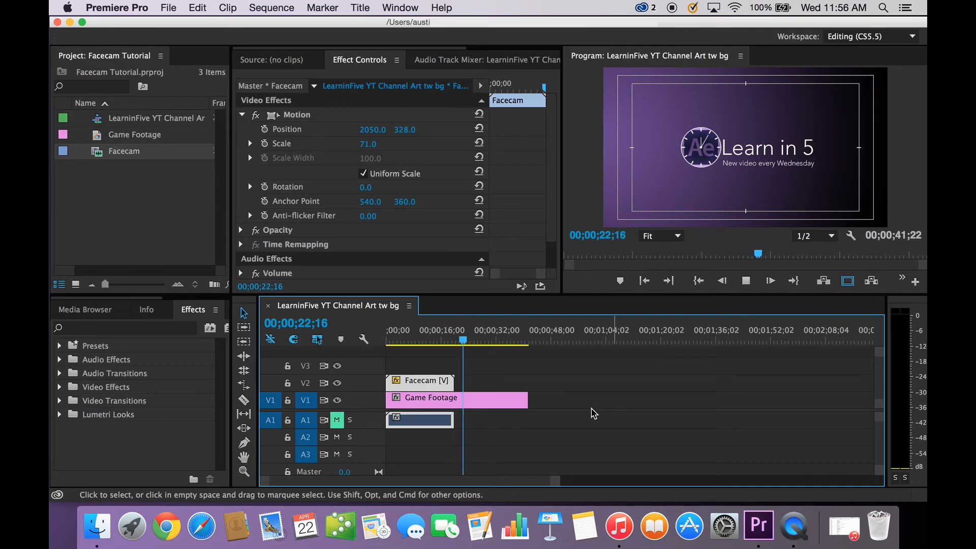
# Play the sequence past the end of the Facecam clip, to about 20 seconds.
pyautogui.click(456, 340)
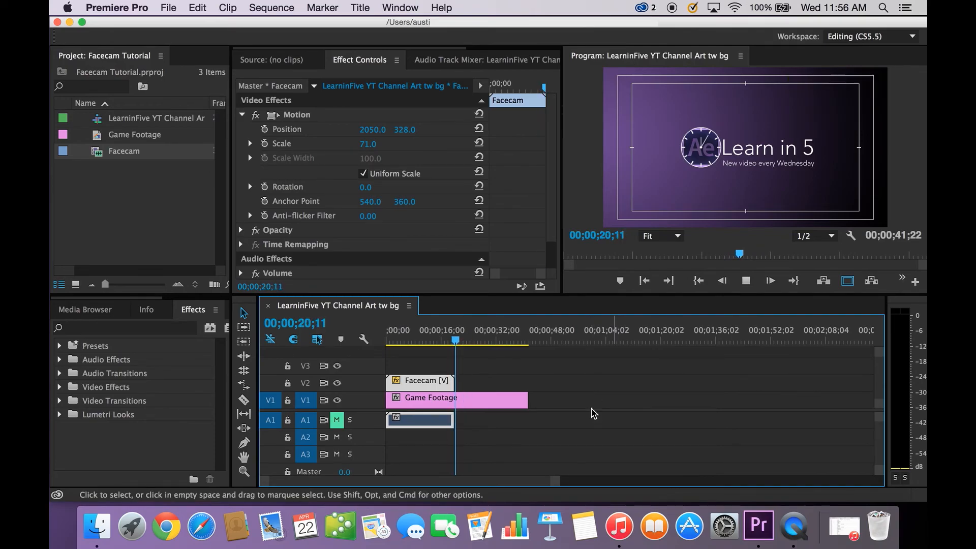